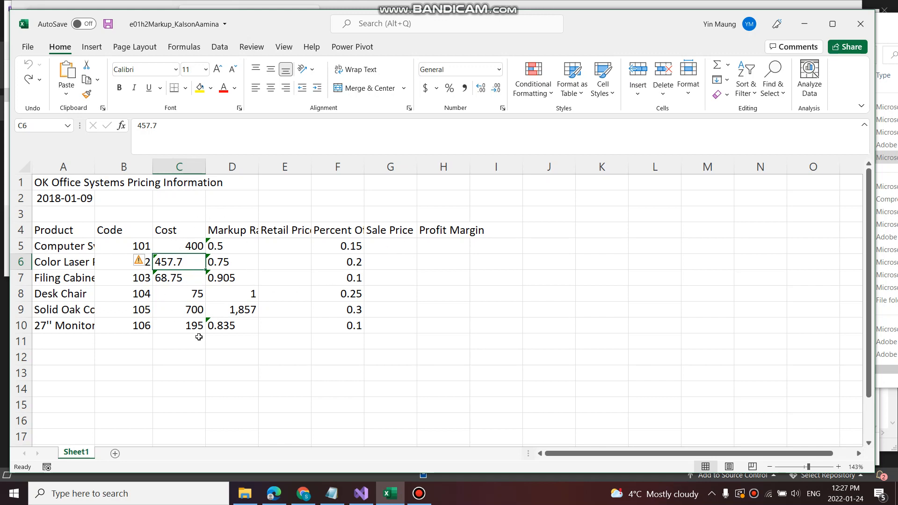
mouse_move(184, 259)
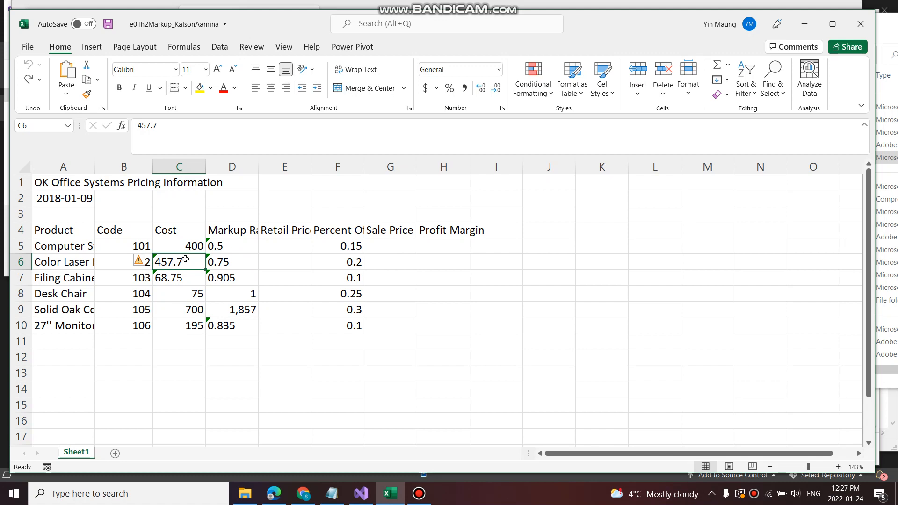
mouse_move(140, 262)
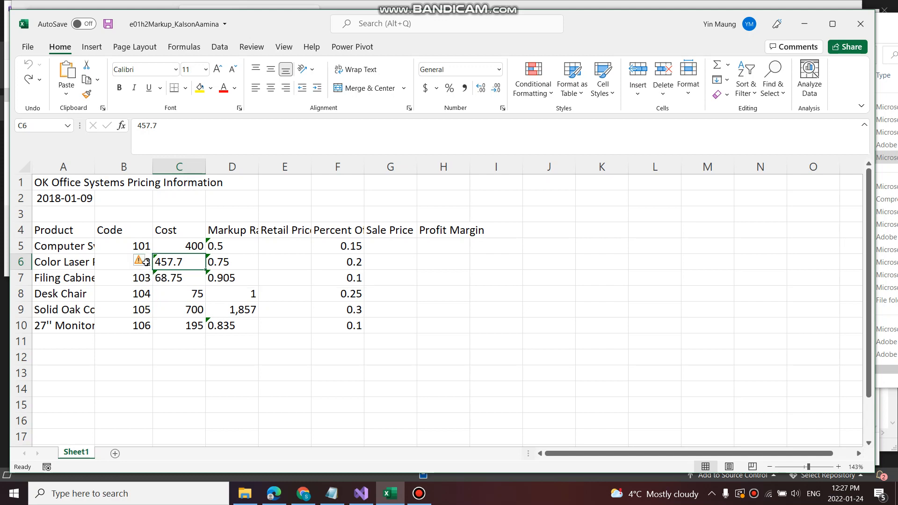
Convert the Cost values 457.7 (C6) and 68.75 (C7) from text to numbers
click(148, 262)
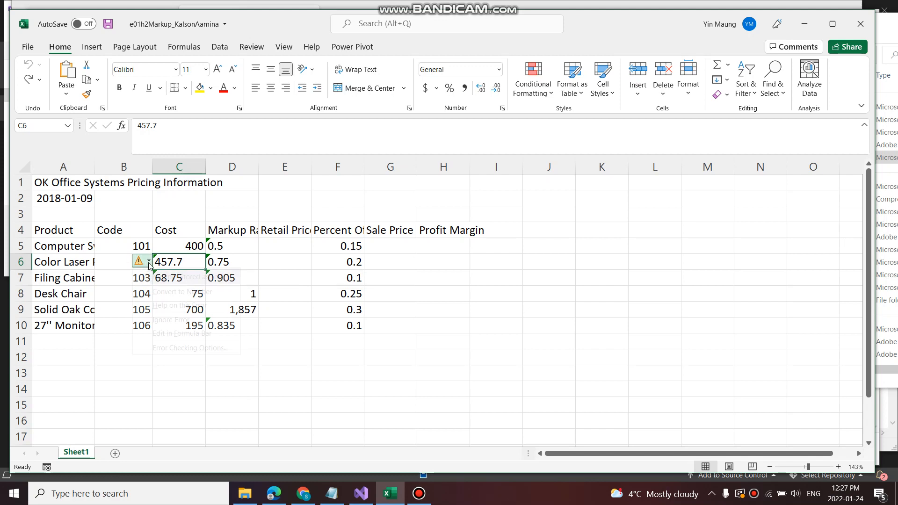
click(141, 261)
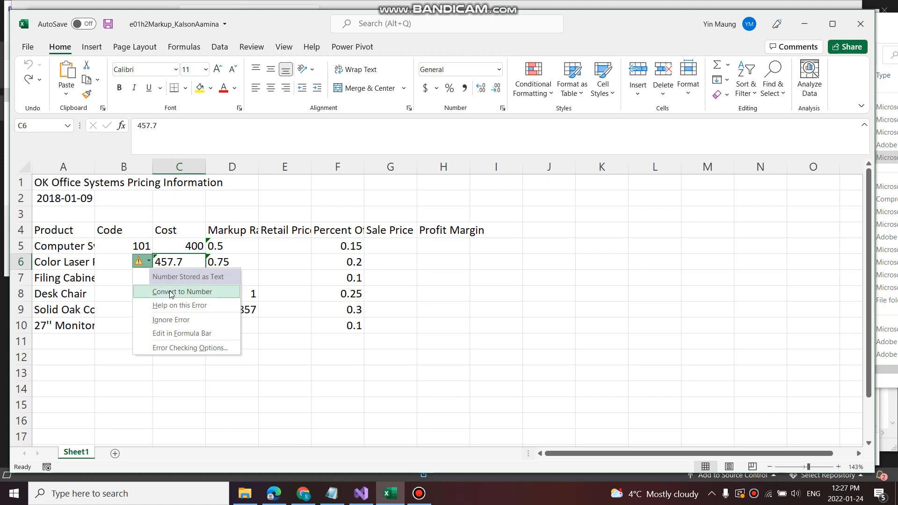
click(182, 292)
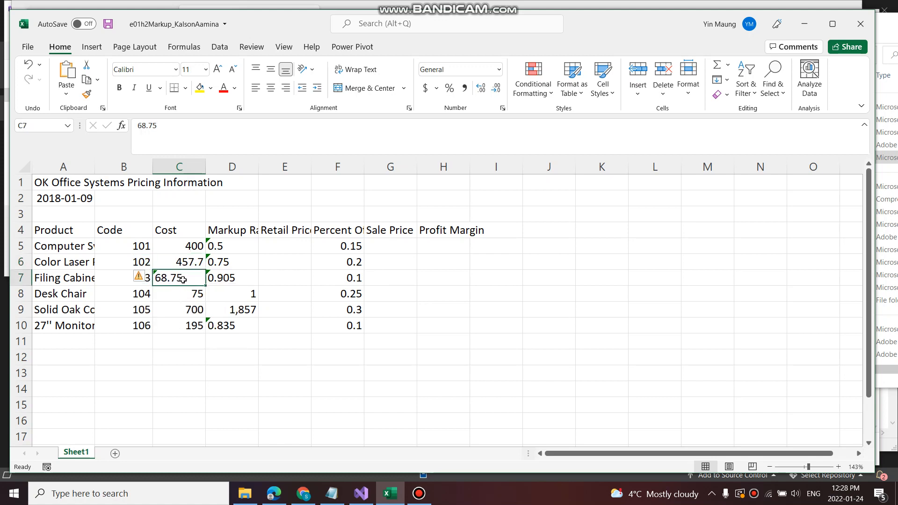
mouse_move(140, 277)
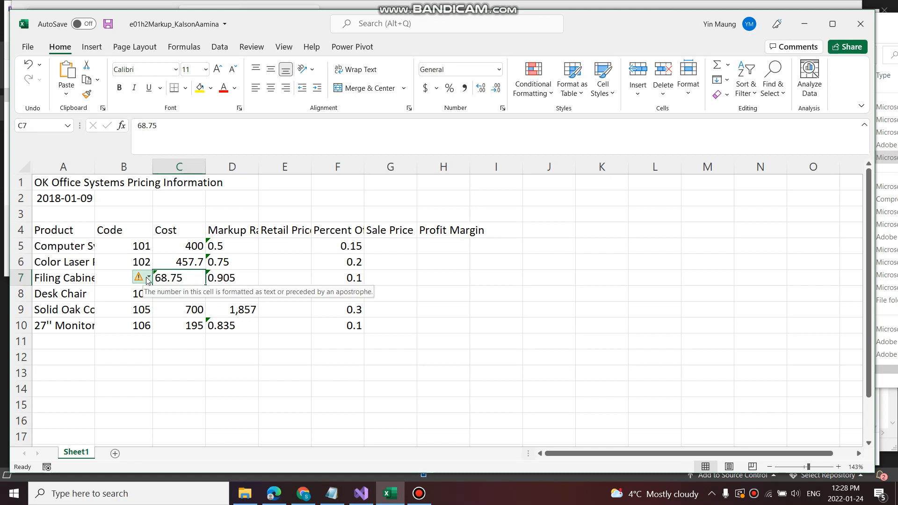
click(149, 280)
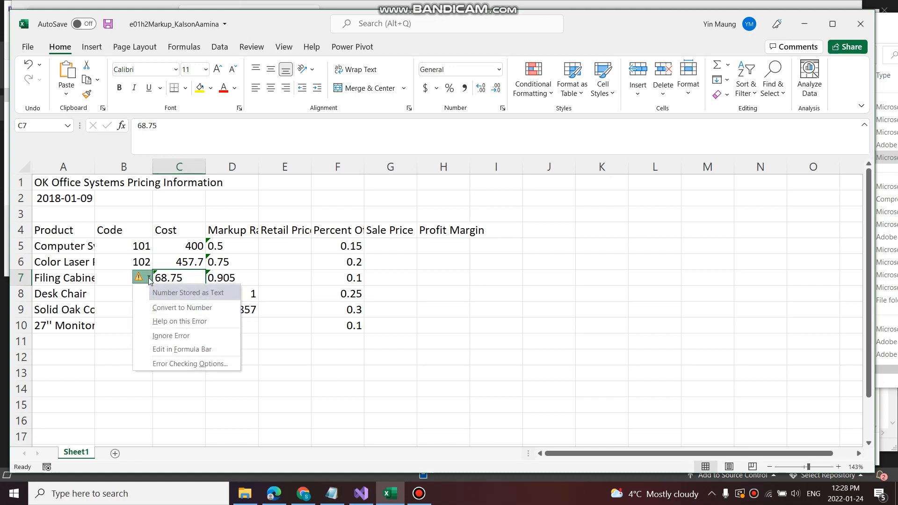
click(182, 308)
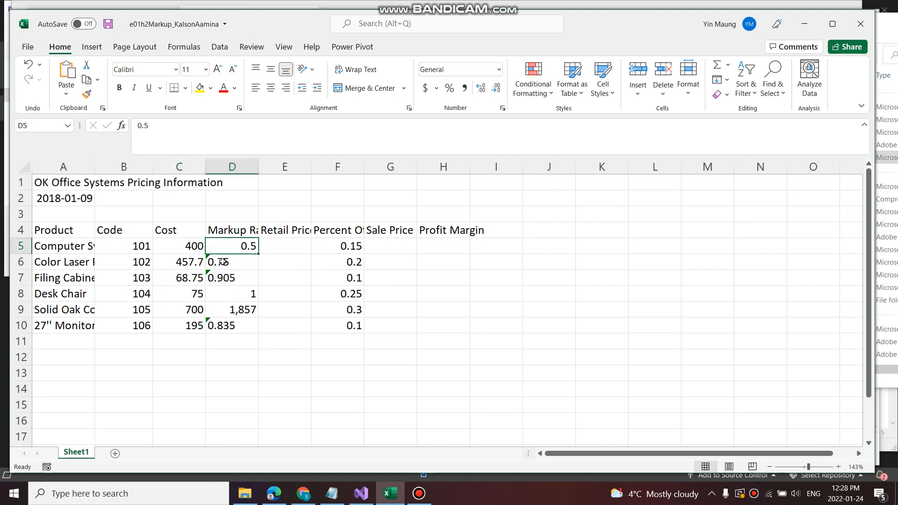
Convert Markup Rate 0.75 in D6 to a number and start fixing D10
click(195, 261)
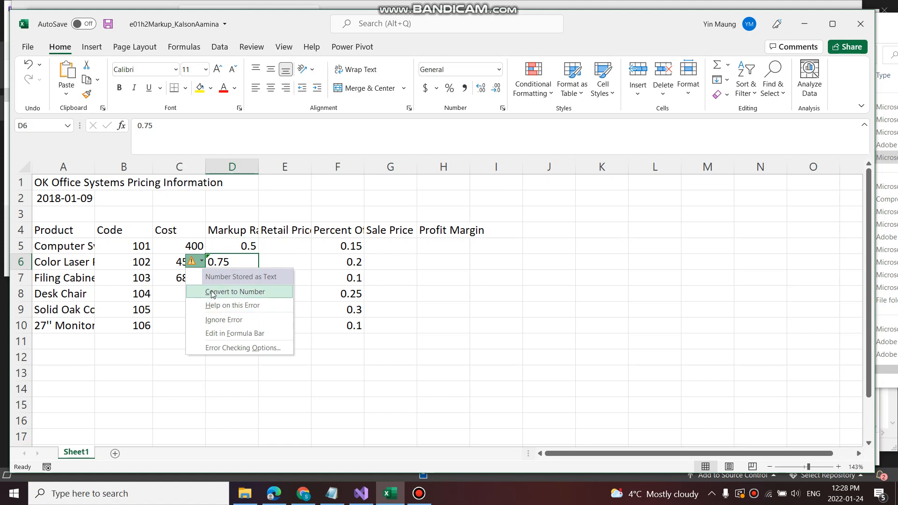
click(234, 292)
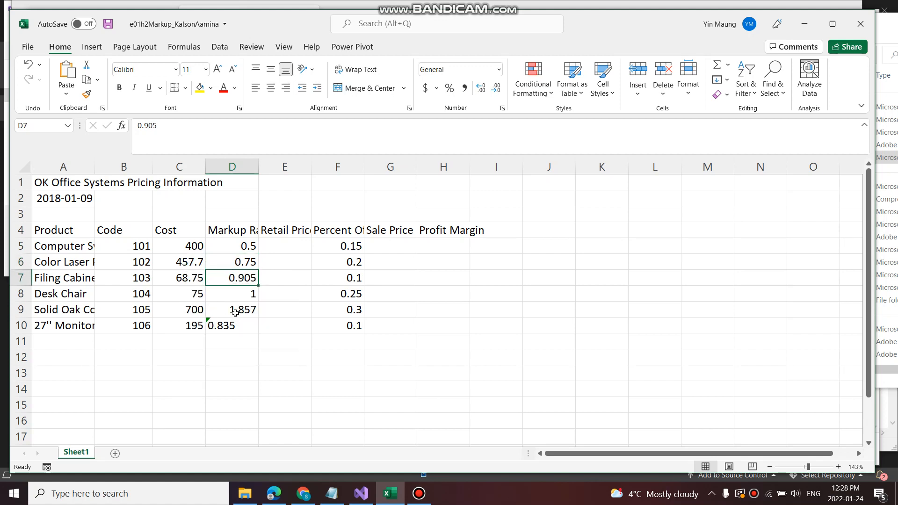
click(193, 326)
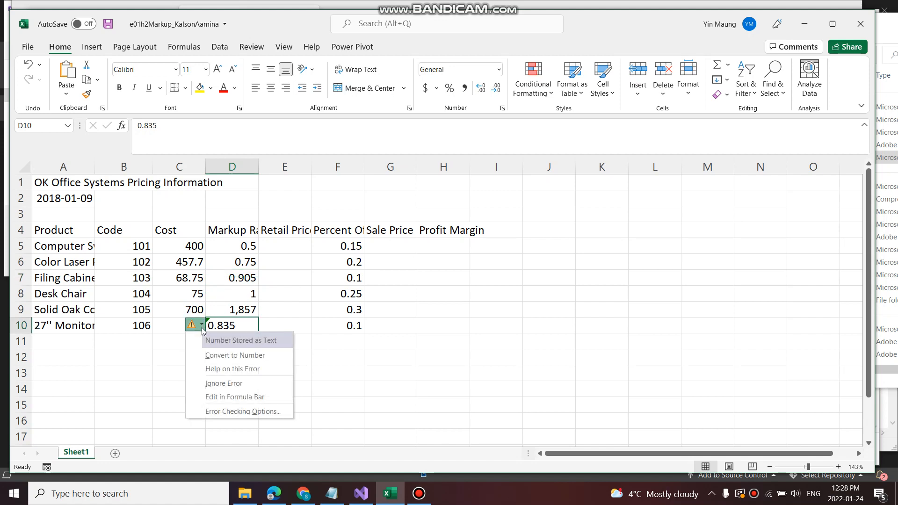